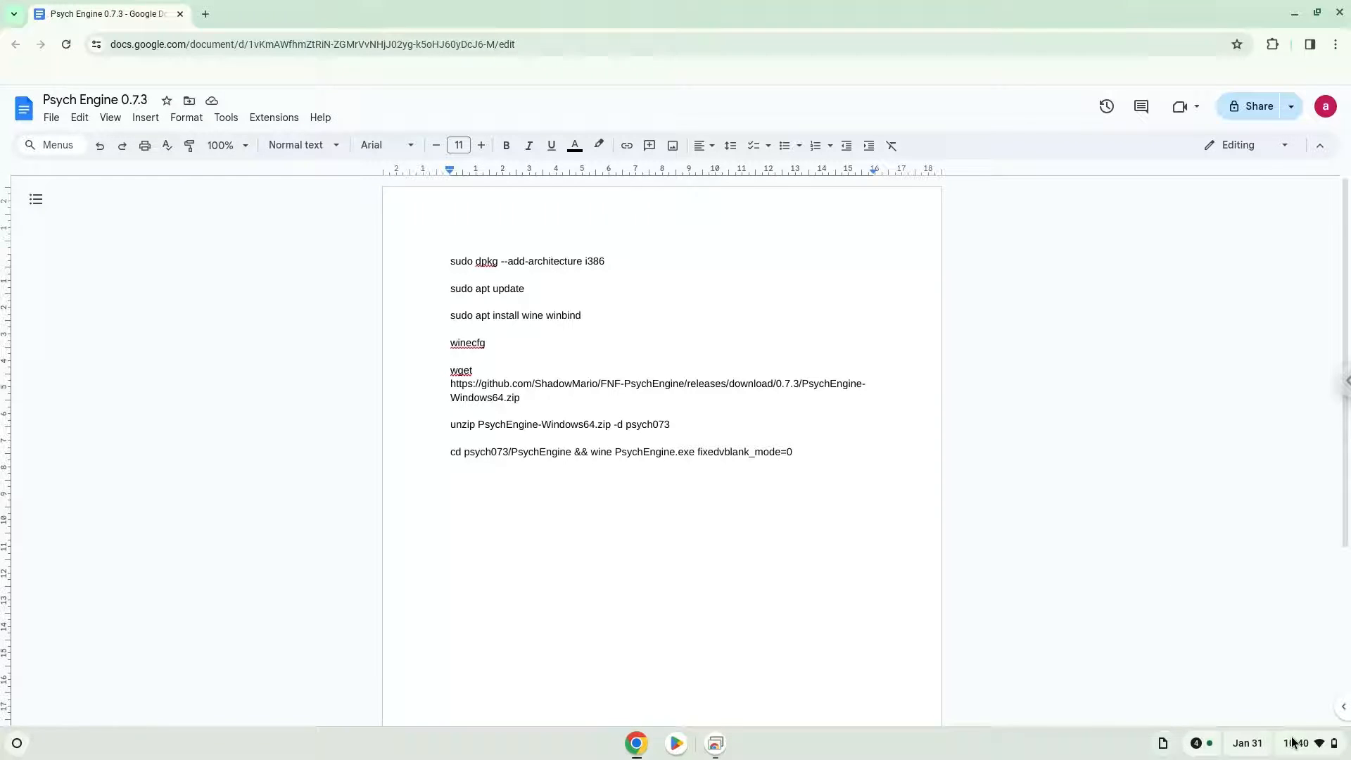
Bring up the ChromeOS Settings window over the Psych Engine command document.
{"action": "left_click", "coordinate": [1296, 743]}
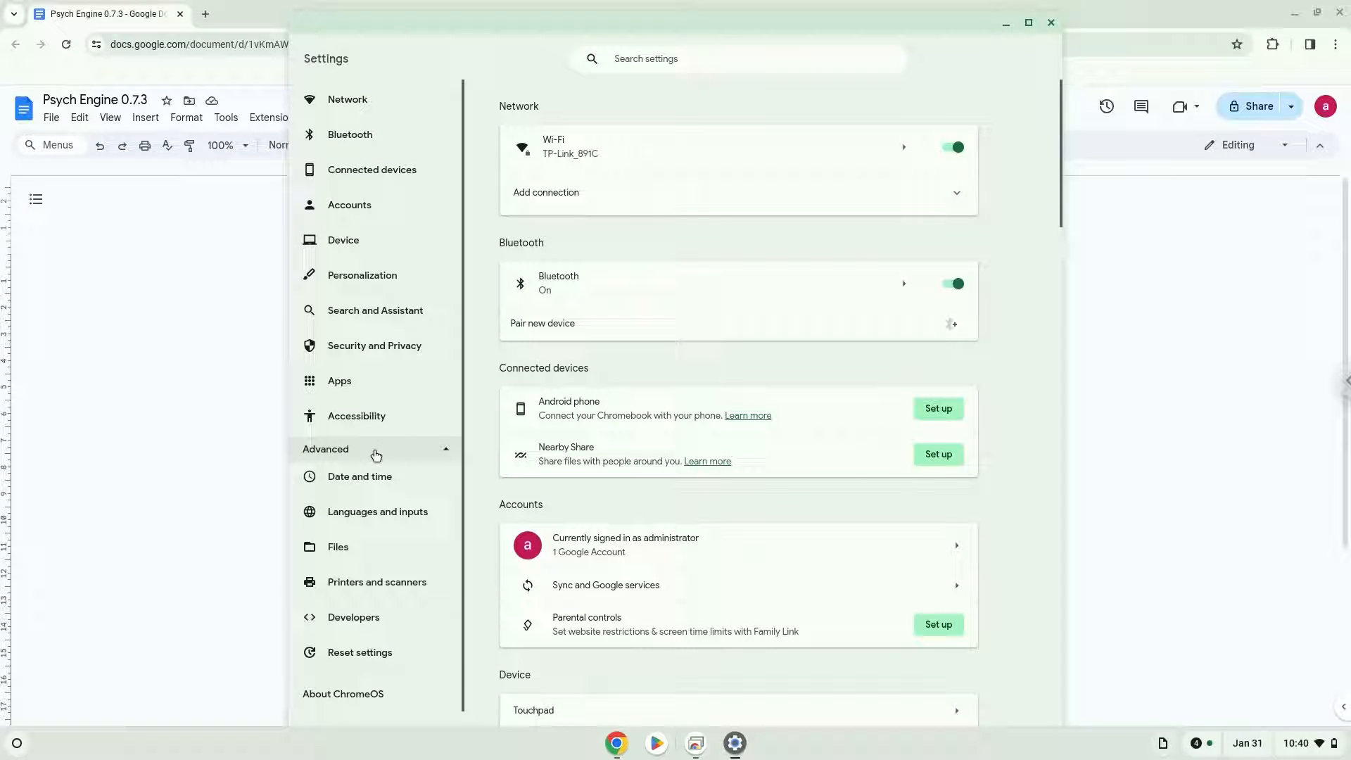
Turn on the Linux development environment from Developers and install it with the recommended disk size.
{"action": "left_click", "coordinate": [353, 616]}
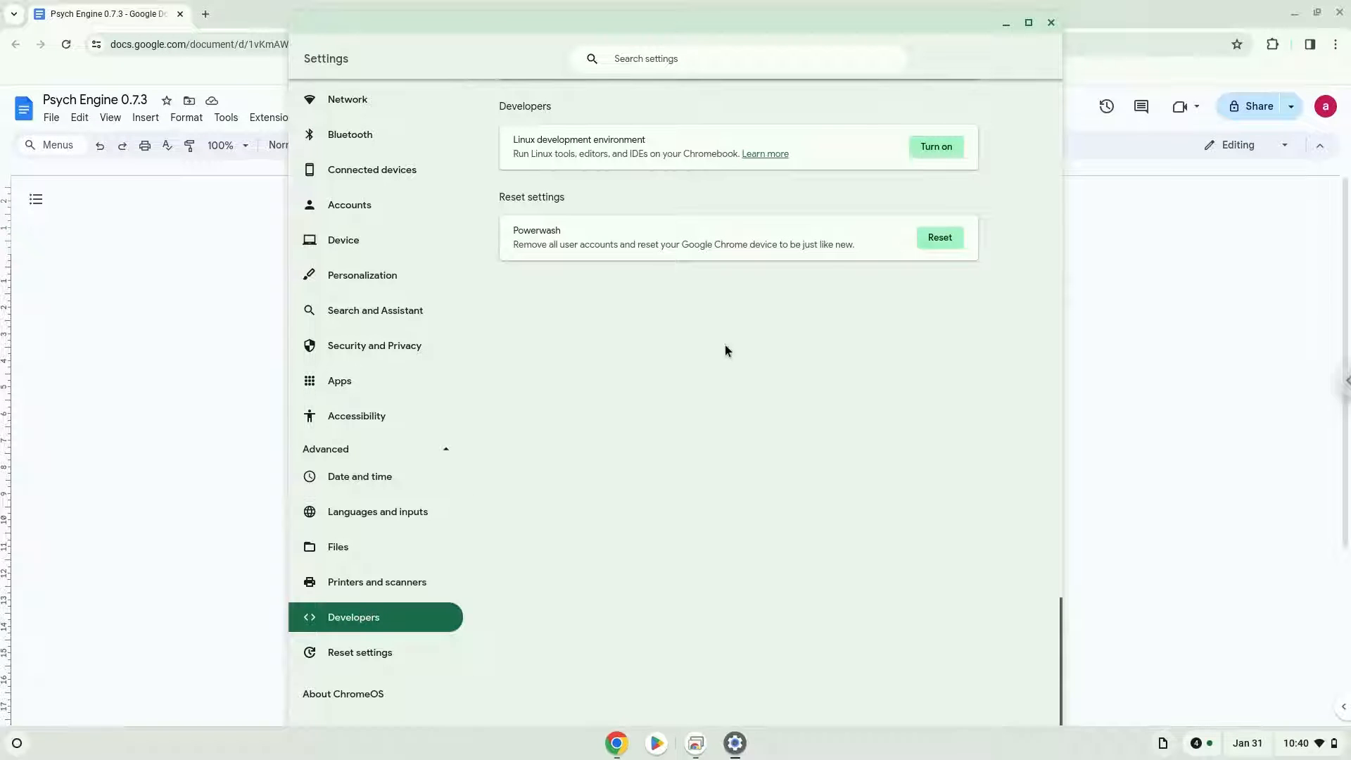
{"action": "left_click", "coordinate": [934, 146]}
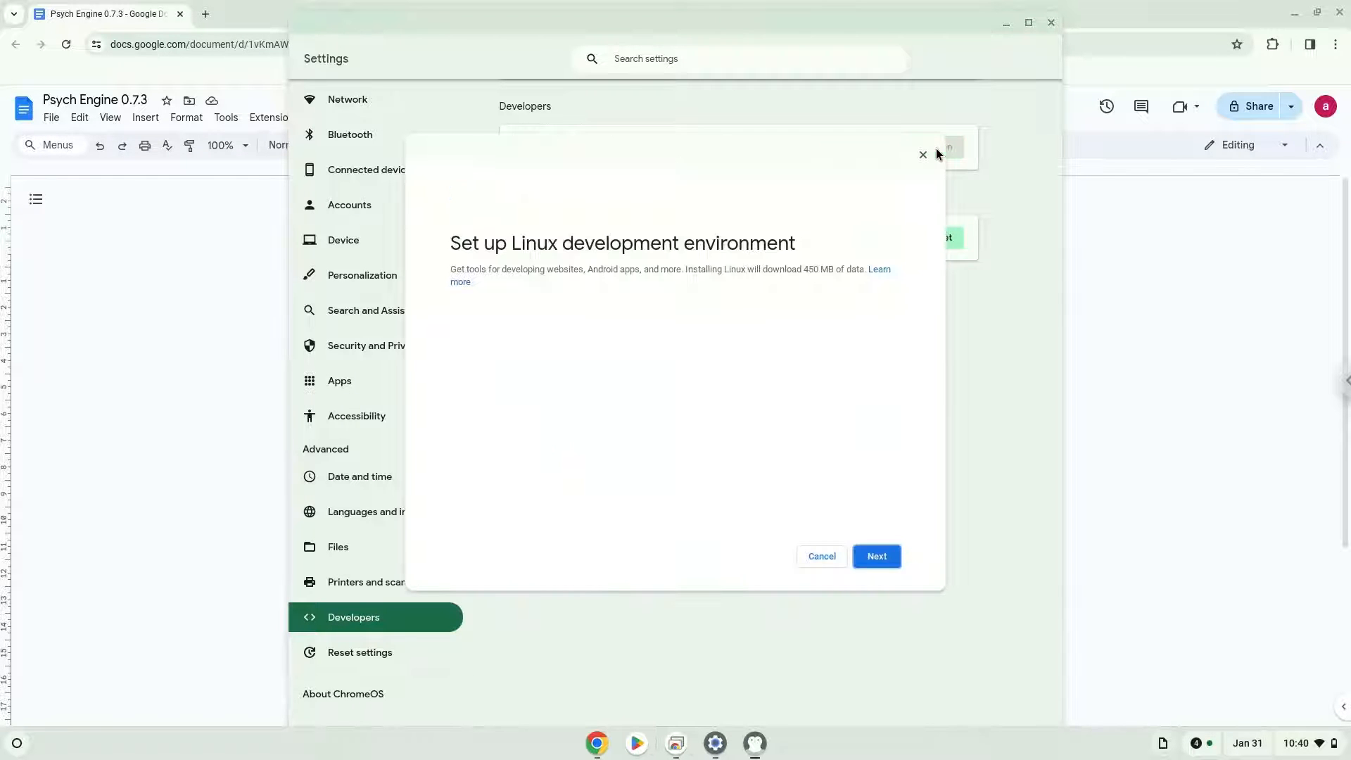
{"action": "left_click", "coordinate": [875, 556]}
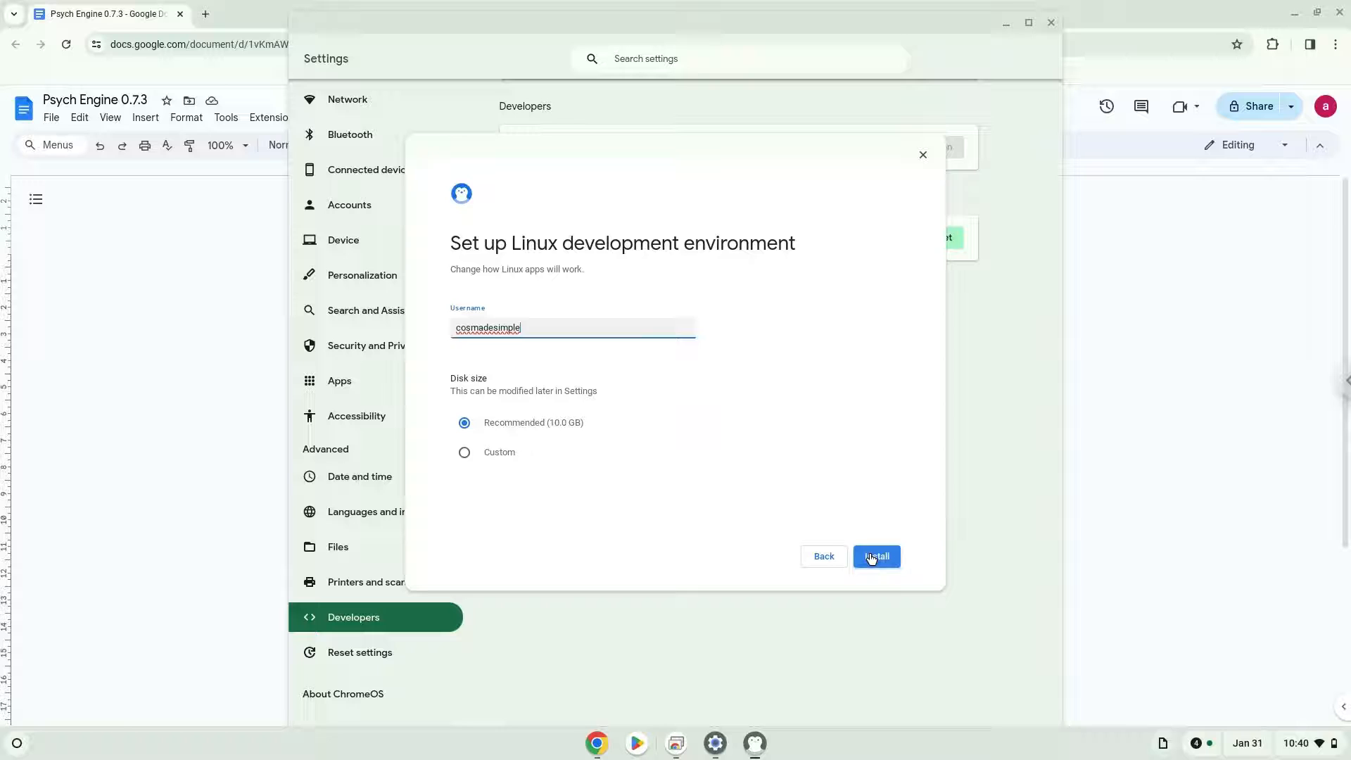
{"action": "left_click", "coordinate": [876, 556]}
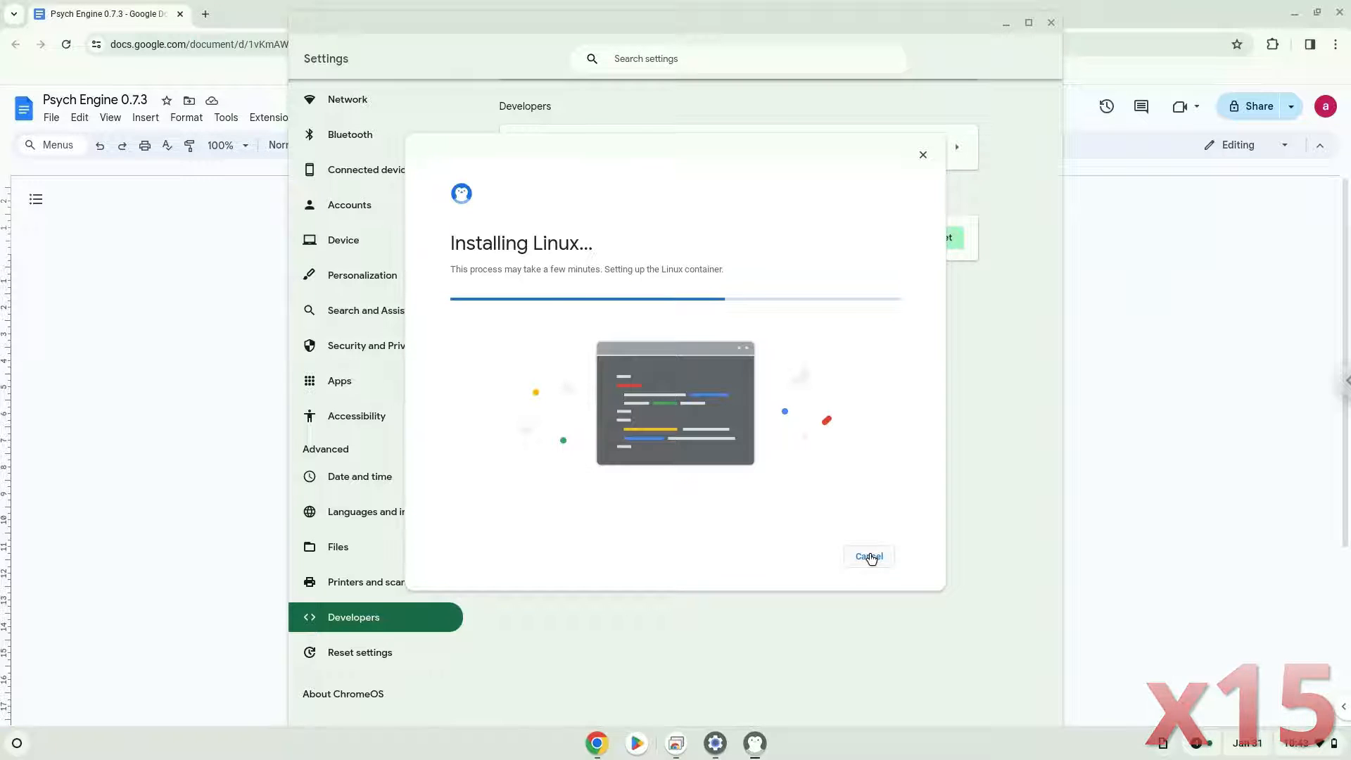
{"action": "left_click", "coordinate": [868, 556]}
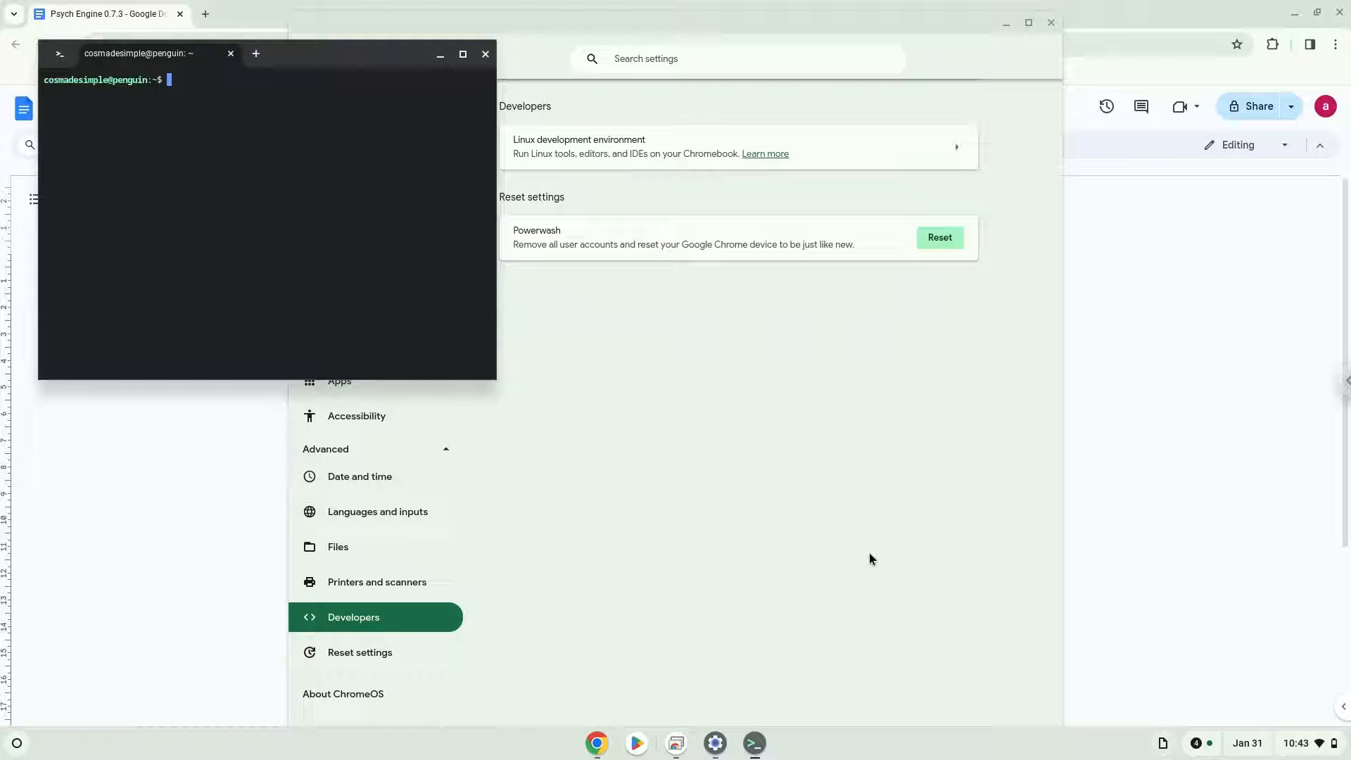
{"action": "mouse_move", "coordinate": [791, 444]}
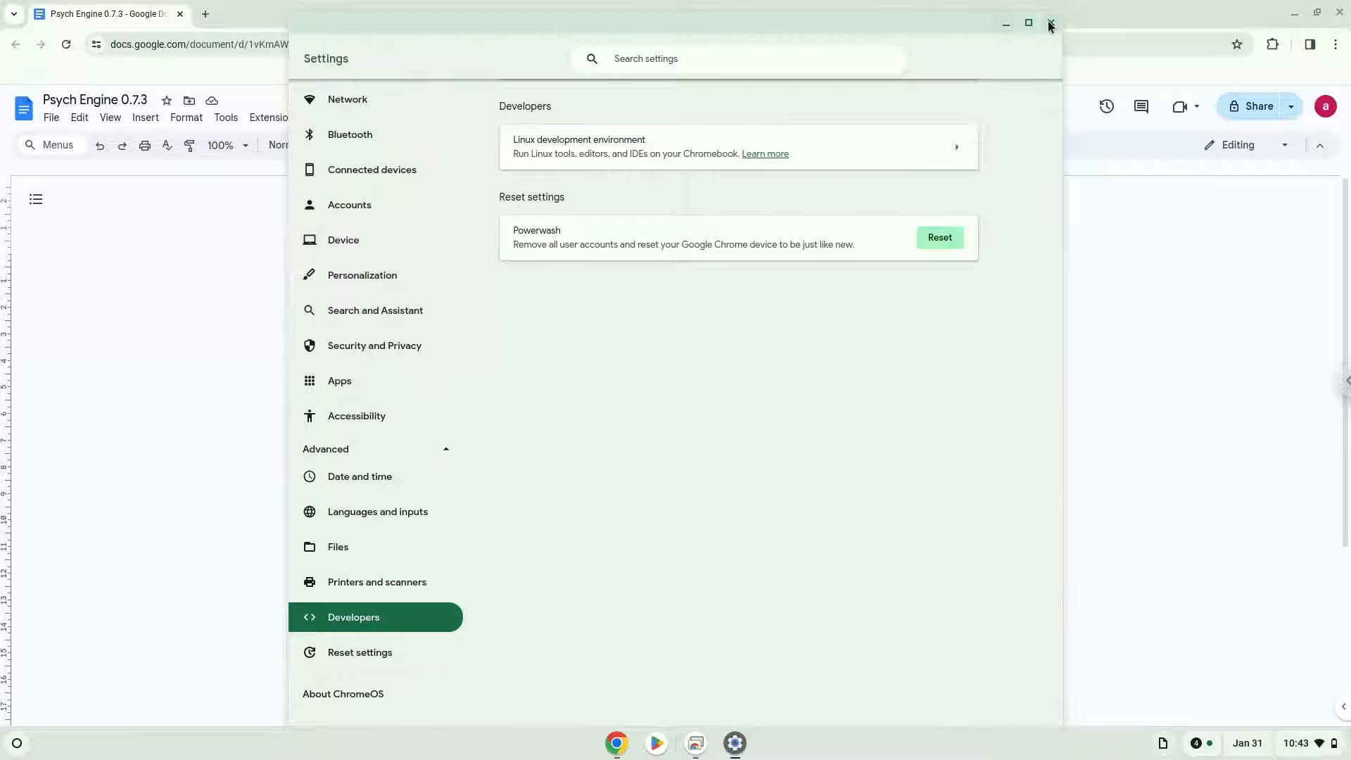
Close Settings, copy the first dpkg command line, and launch the Terminal app from the Launcher.
{"action": "left_click", "coordinate": [1049, 24]}
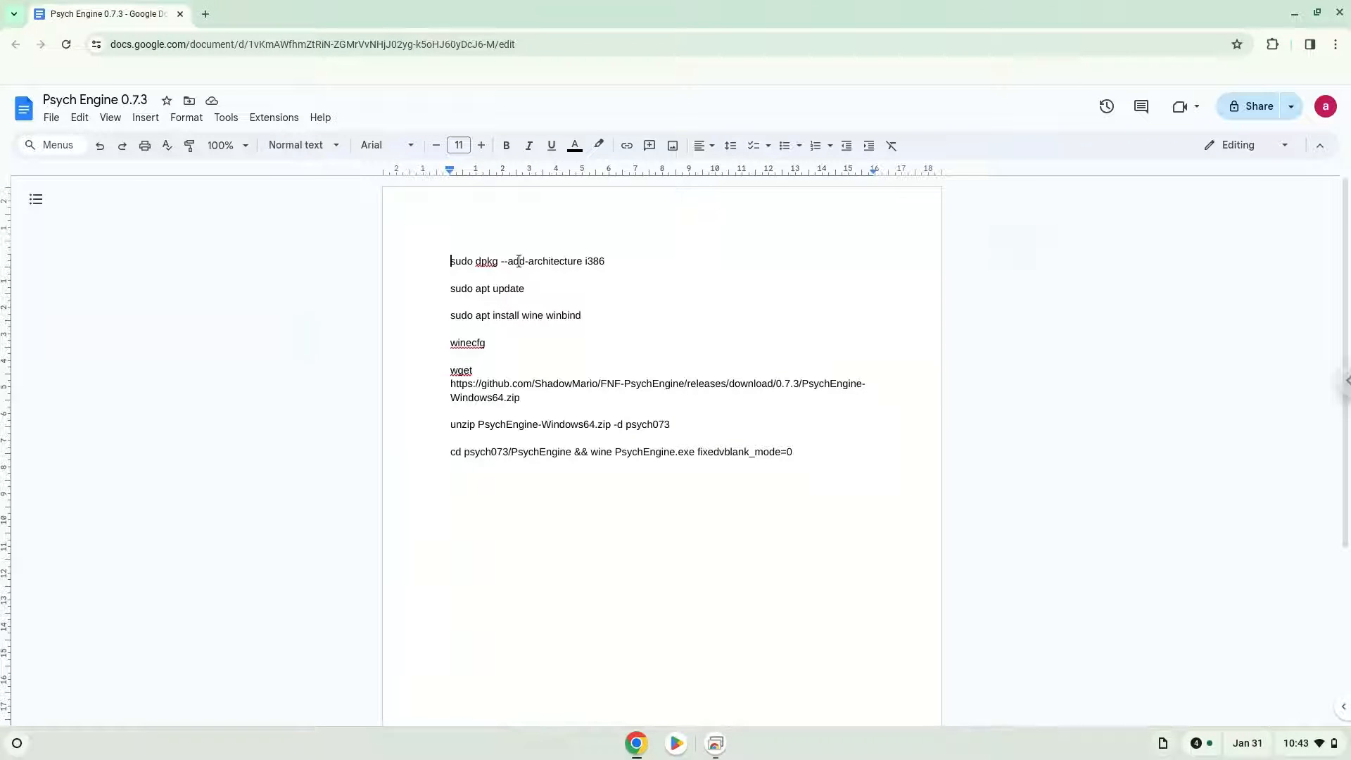
{"action": "right_click", "coordinate": [517, 262]}
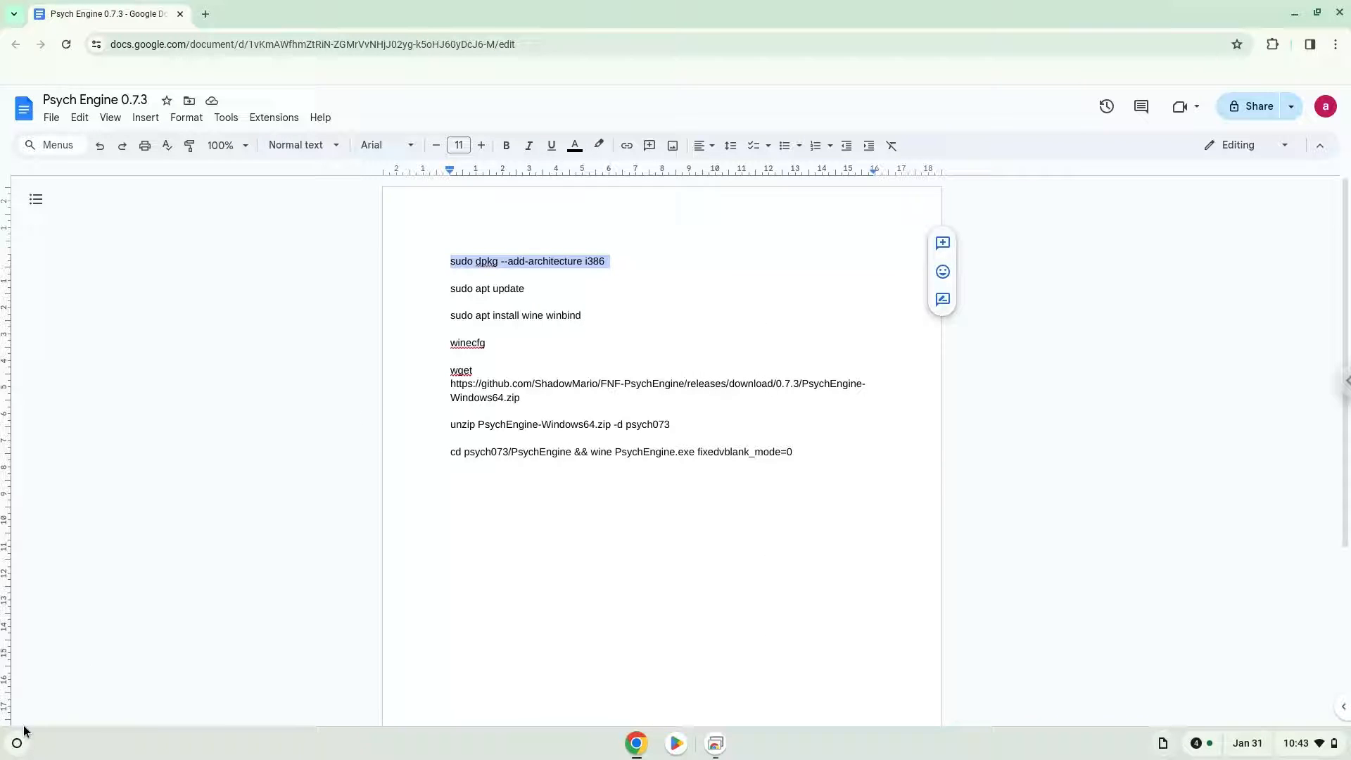
{"action": "left_click", "coordinate": [15, 743]}
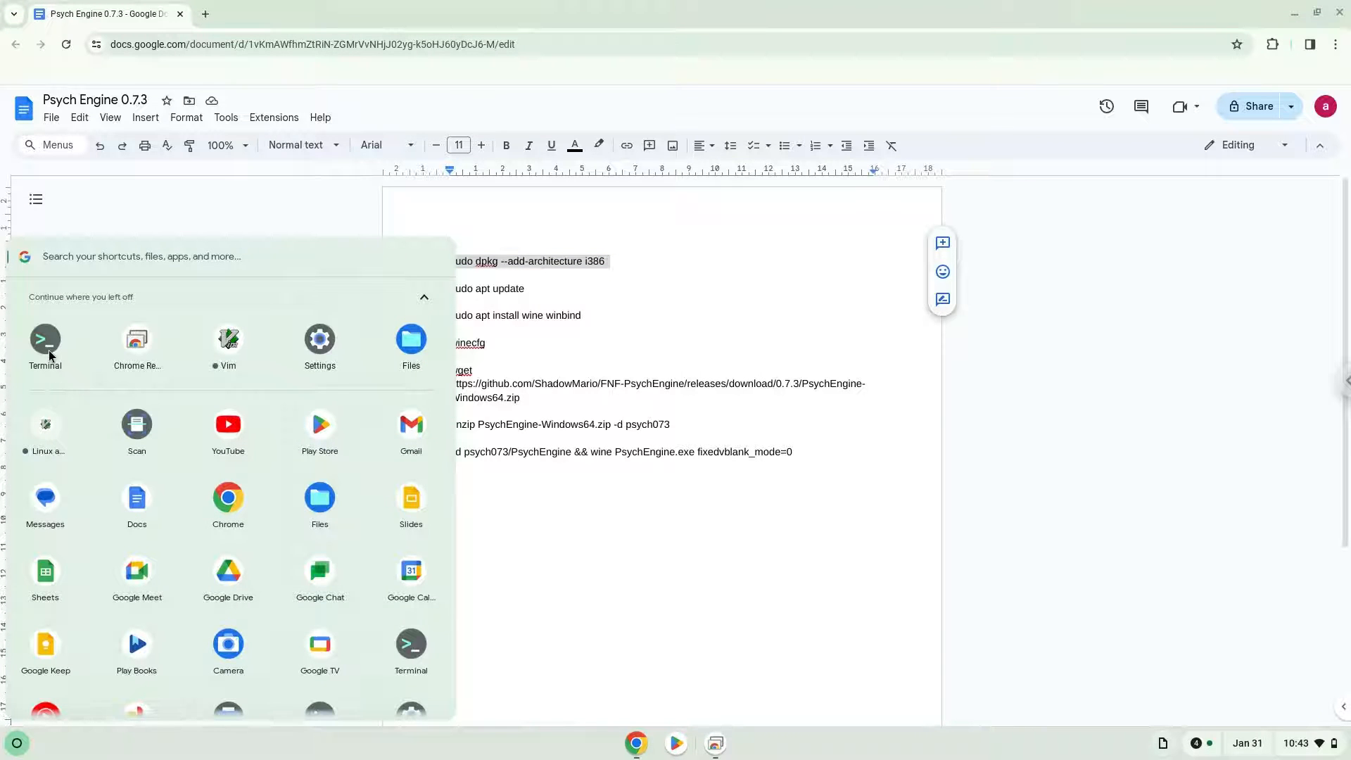
{"action": "left_click", "coordinate": [45, 344]}
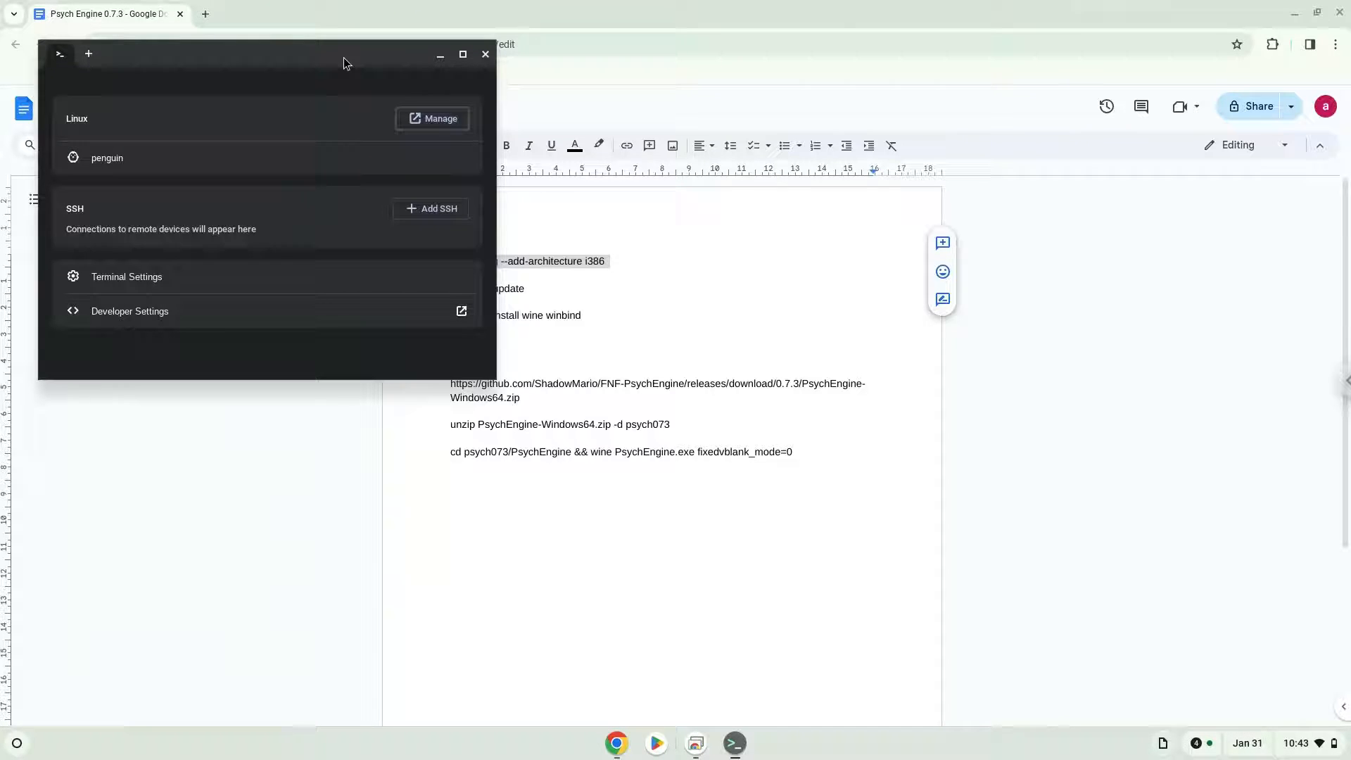
Maximize Terminal, connect to the penguin container, run dpkg add-architecture i386 and paste sudo apt update.
{"action": "left_click", "coordinate": [463, 55]}
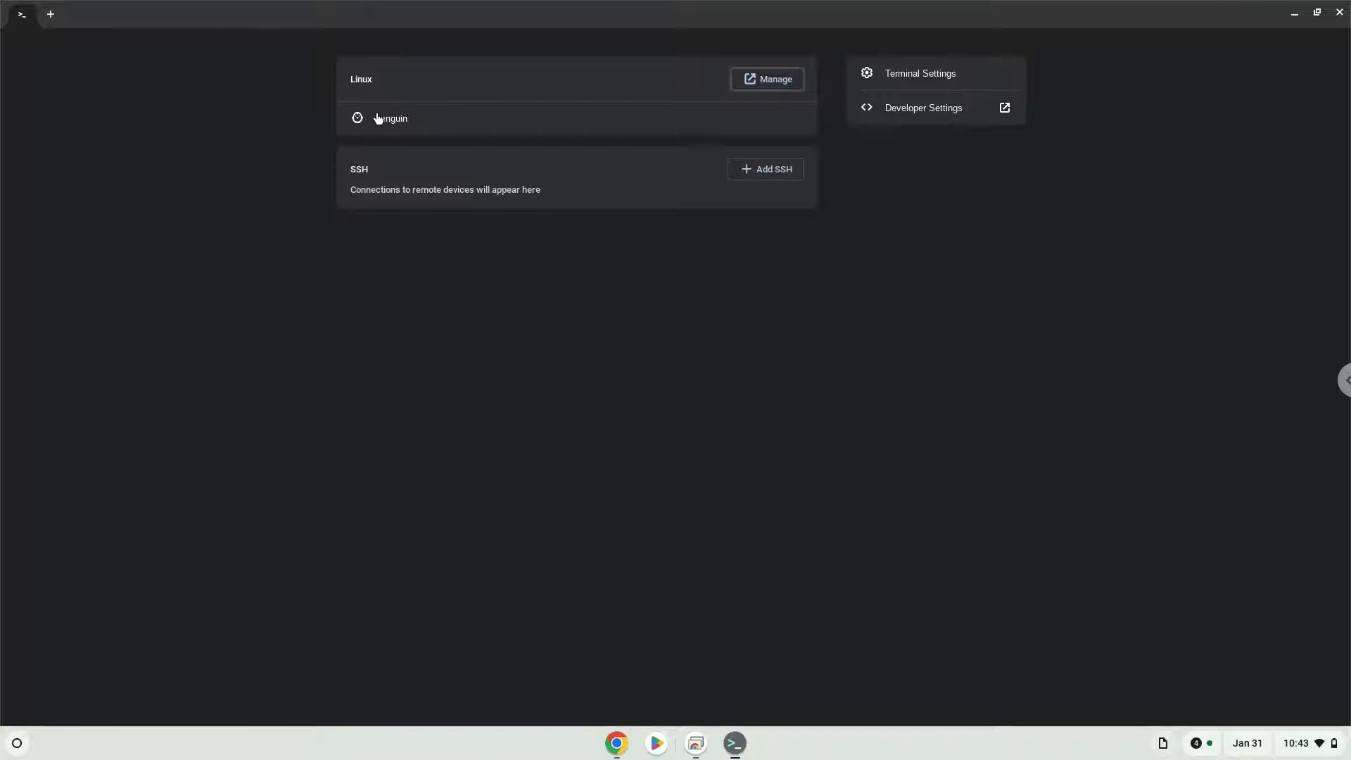
{"action": "left_click", "coordinate": [390, 119]}
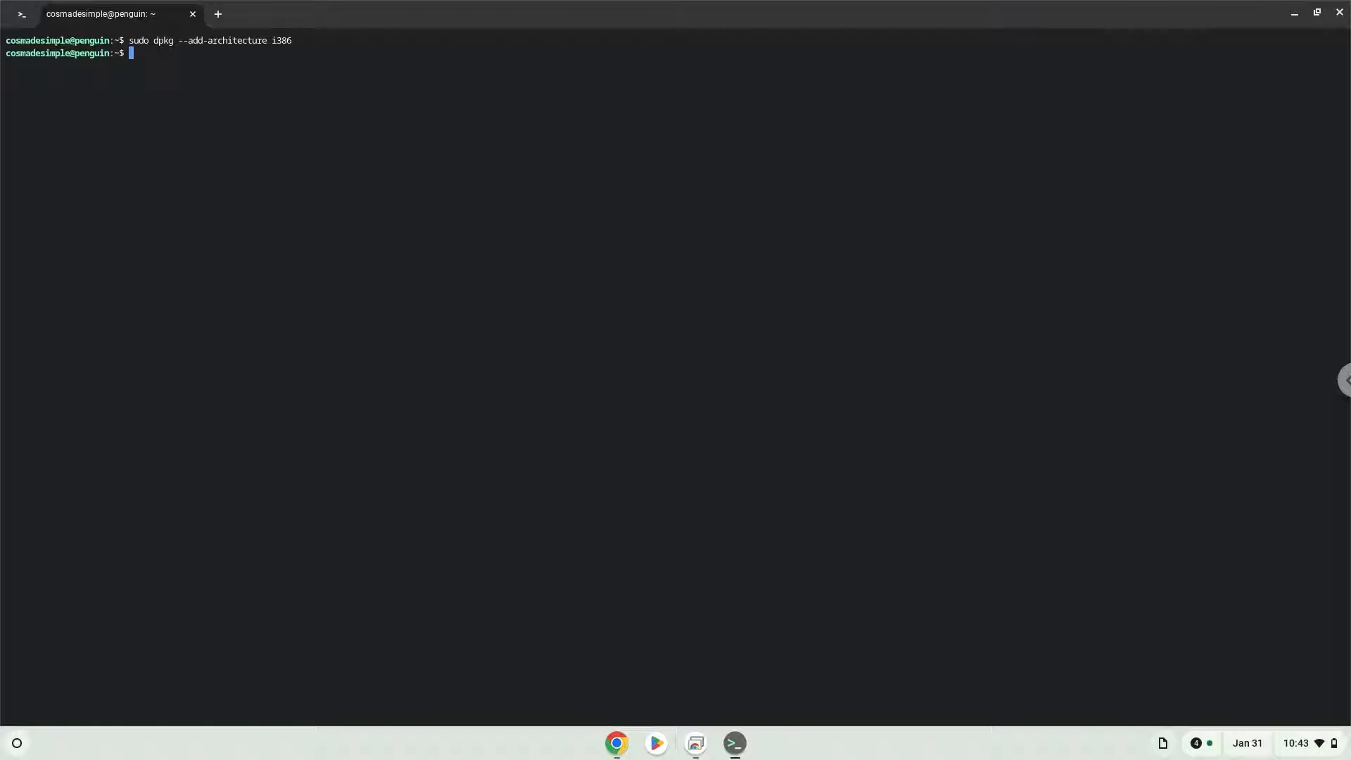
{"action": "left_click", "coordinate": [616, 743]}
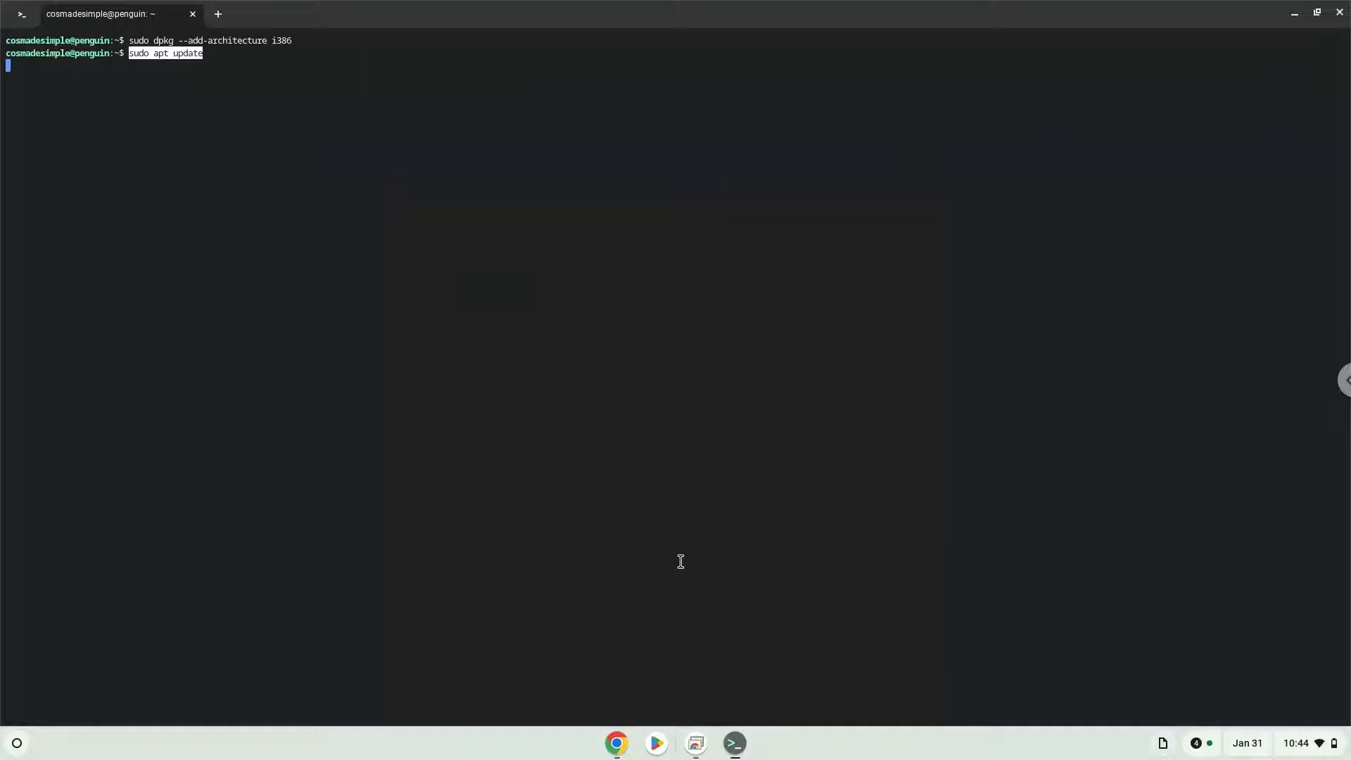
Run sudo apt update in the penguin shell.
{"action": "key", "text": "Return"}
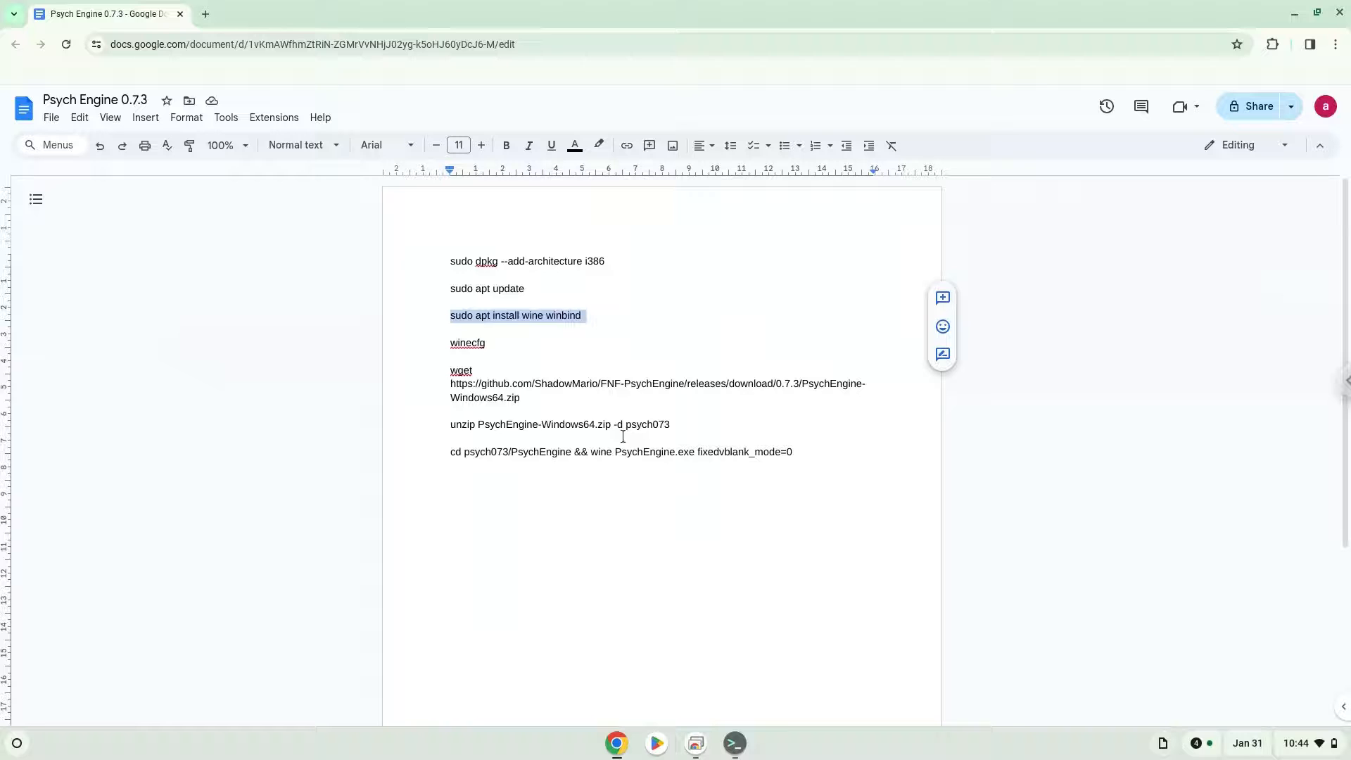
Run sudo apt install wine winbind in Terminal, then return to the command document.
{"action": "left_click", "coordinate": [733, 742]}
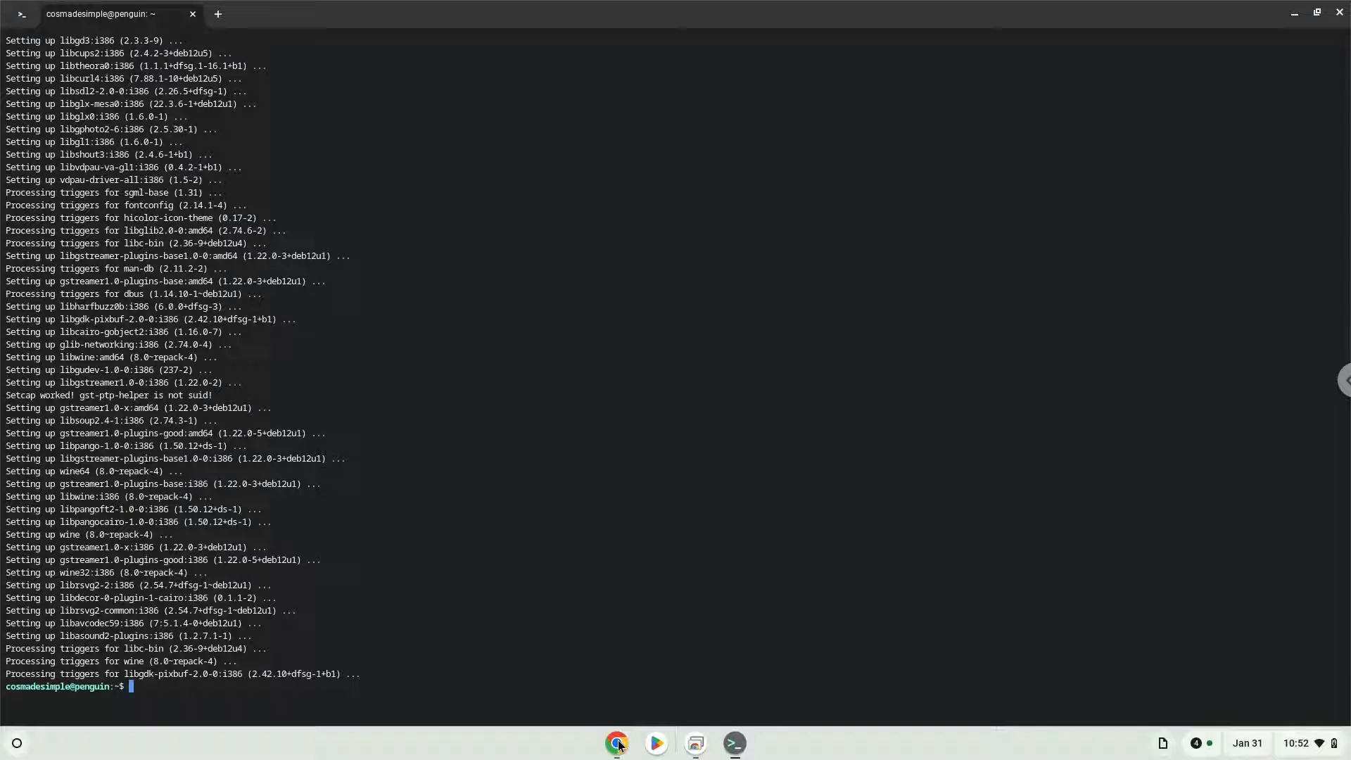
{"action": "left_click", "coordinate": [616, 743]}
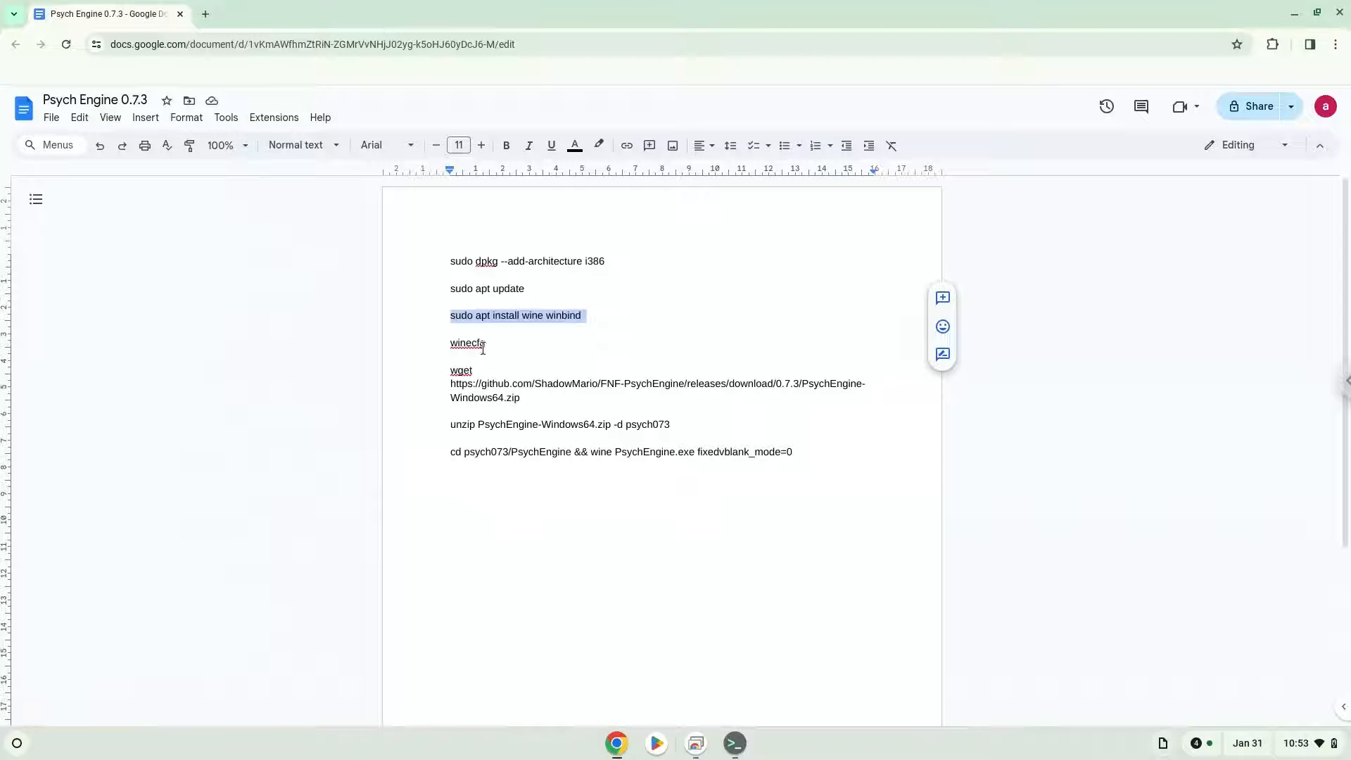
Copy the winecfg command from Docs and run it in Terminal to create the wine configuration.
{"action": "right_click", "coordinate": [466, 343]}
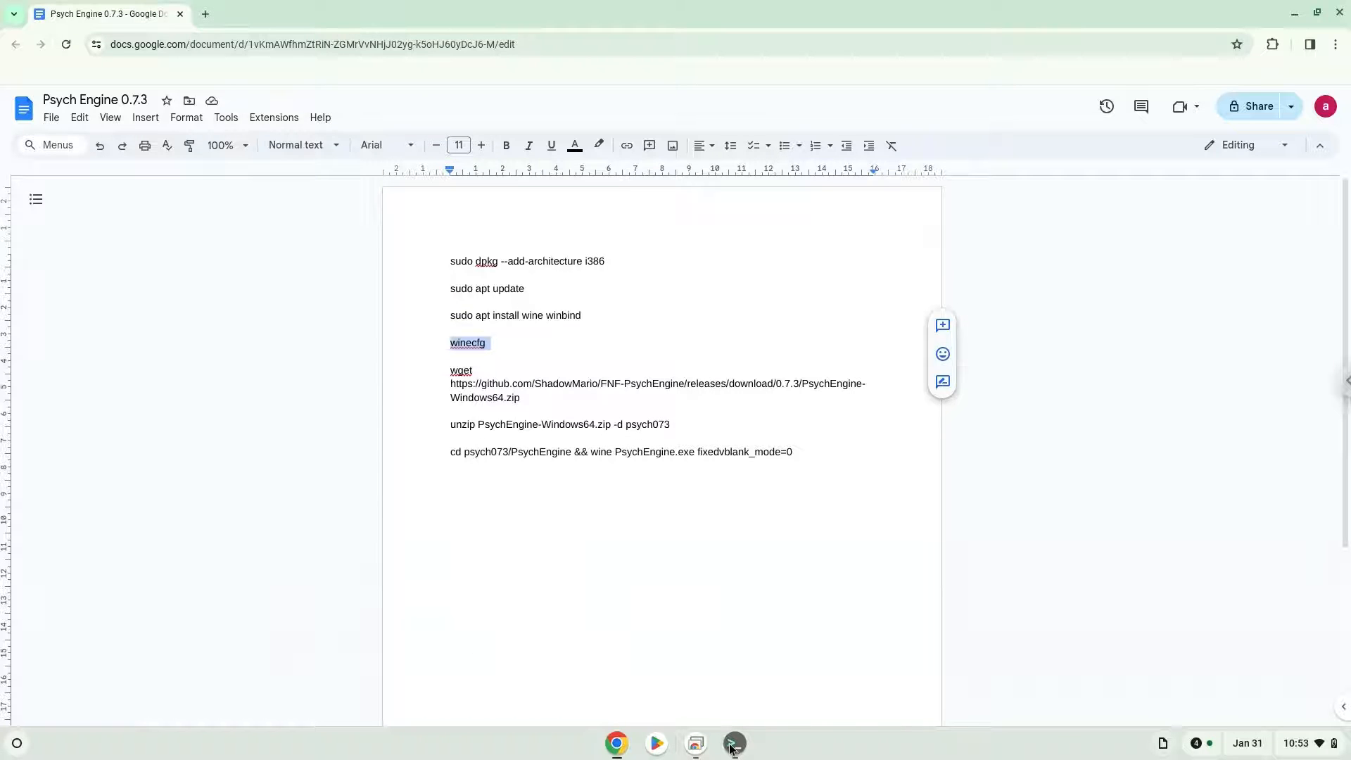
{"action": "left_click", "coordinate": [733, 743]}
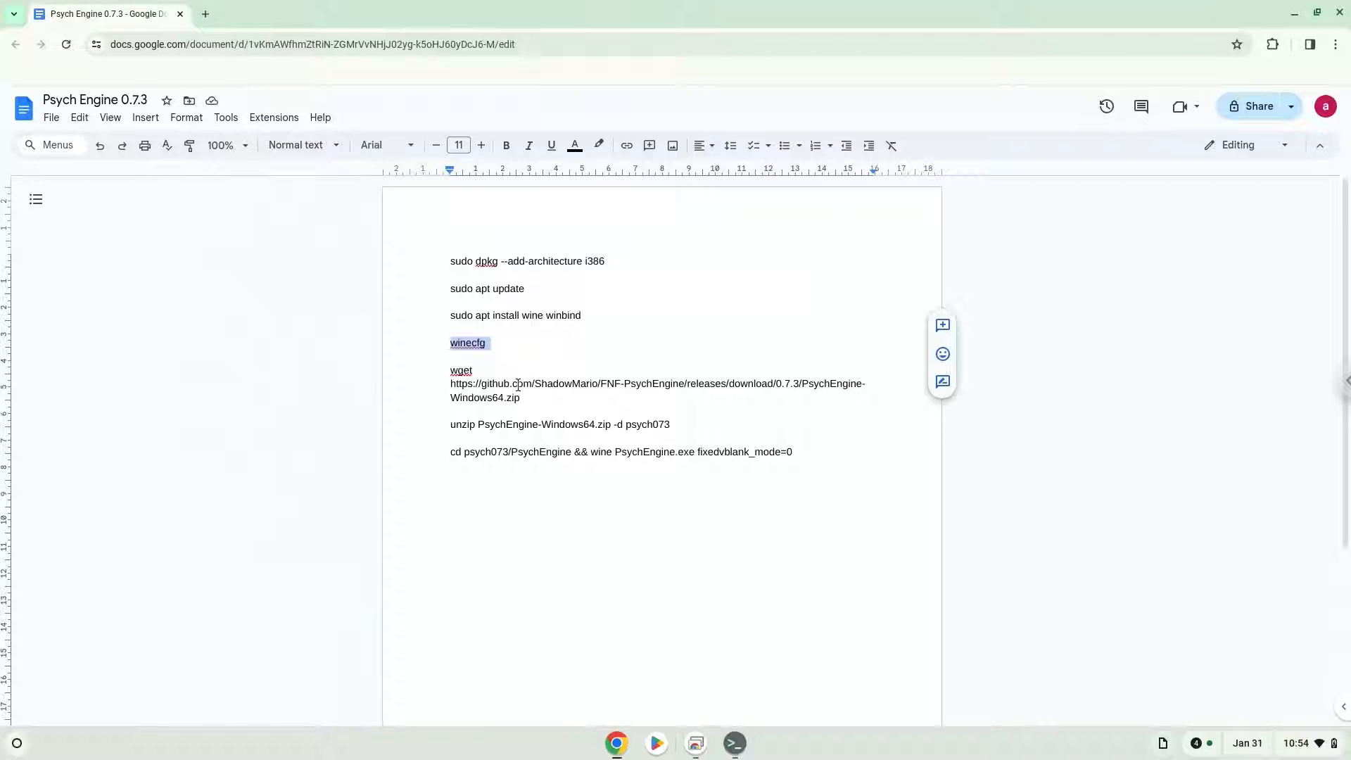
Copy the wget line and run it to download PsychEngine-Windows64.zip into the home folder.
{"action": "left_click", "coordinate": [530, 383]}
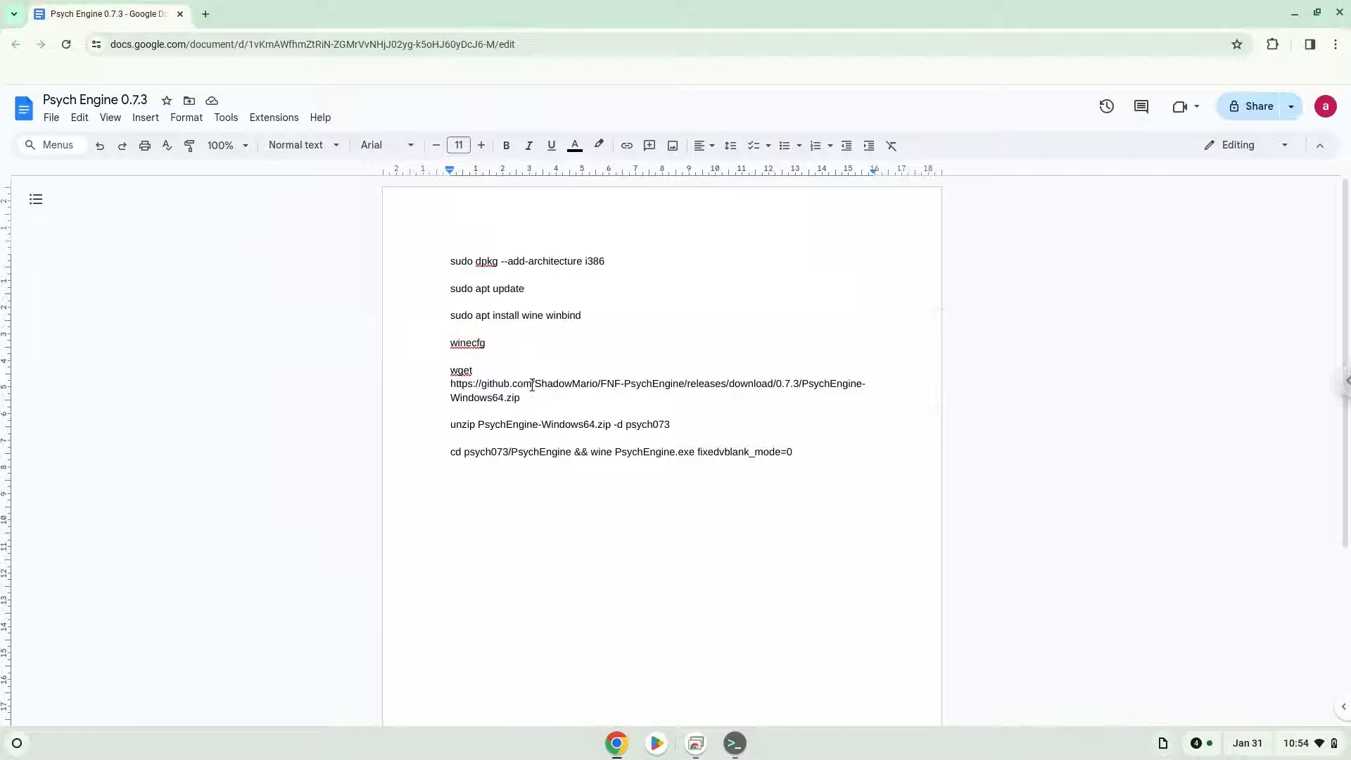
{"action": "double_click", "coordinate": [467, 343]}
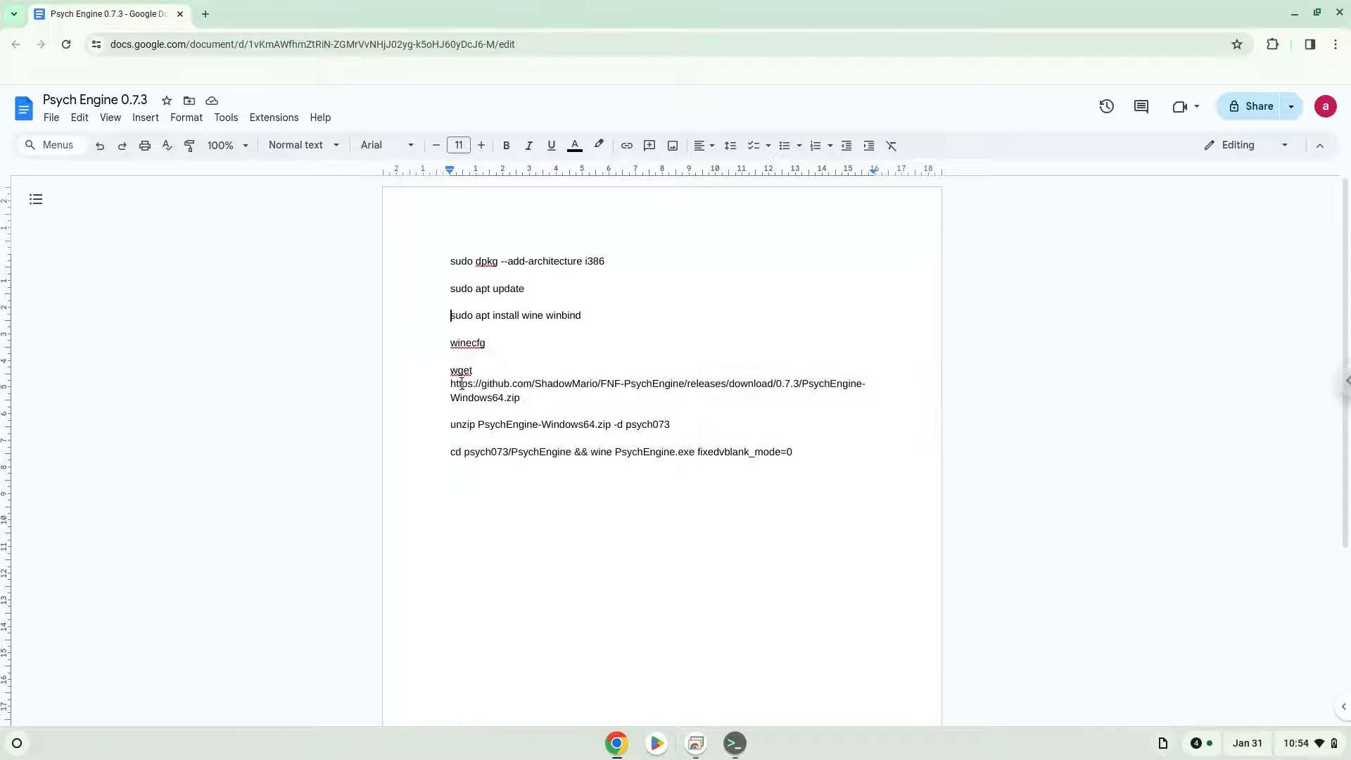
{"action": "right_click", "coordinate": [460, 382]}
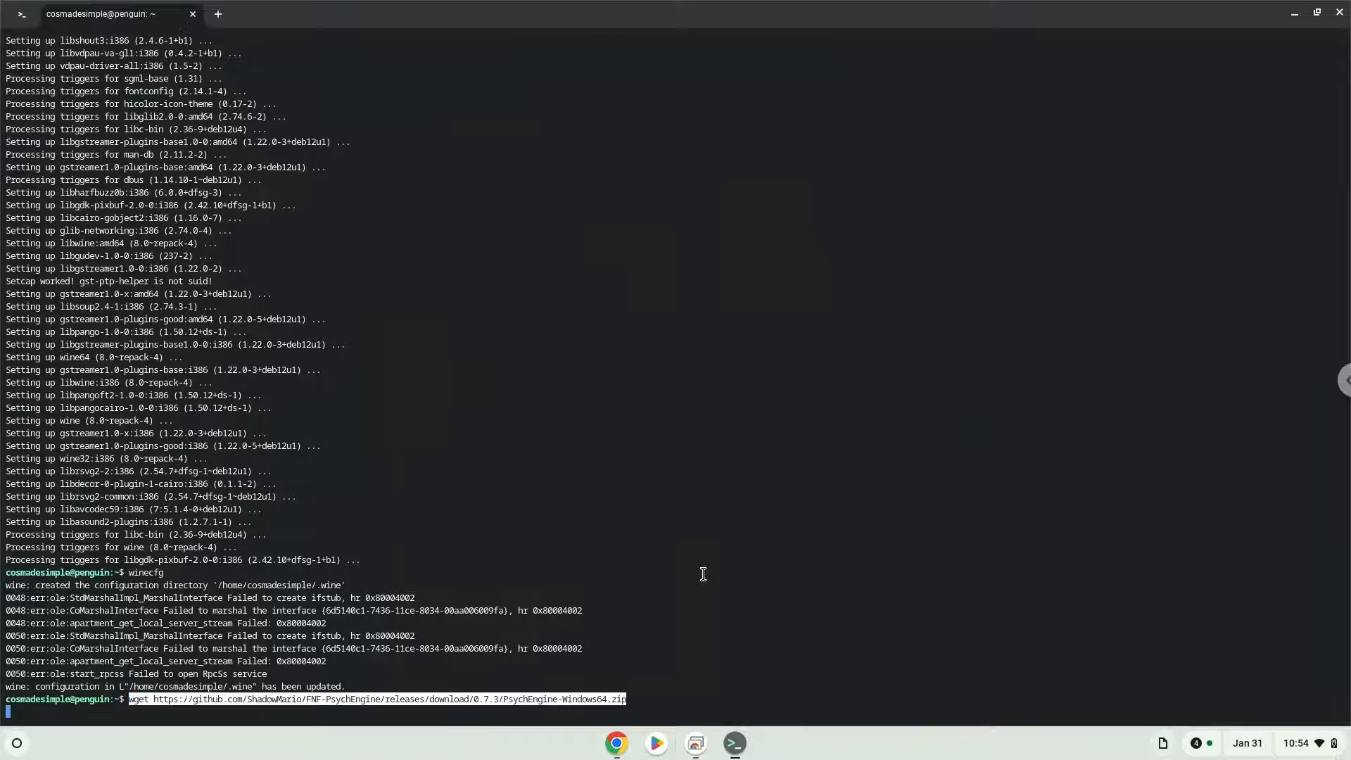
{"action": "key", "text": "Return"}
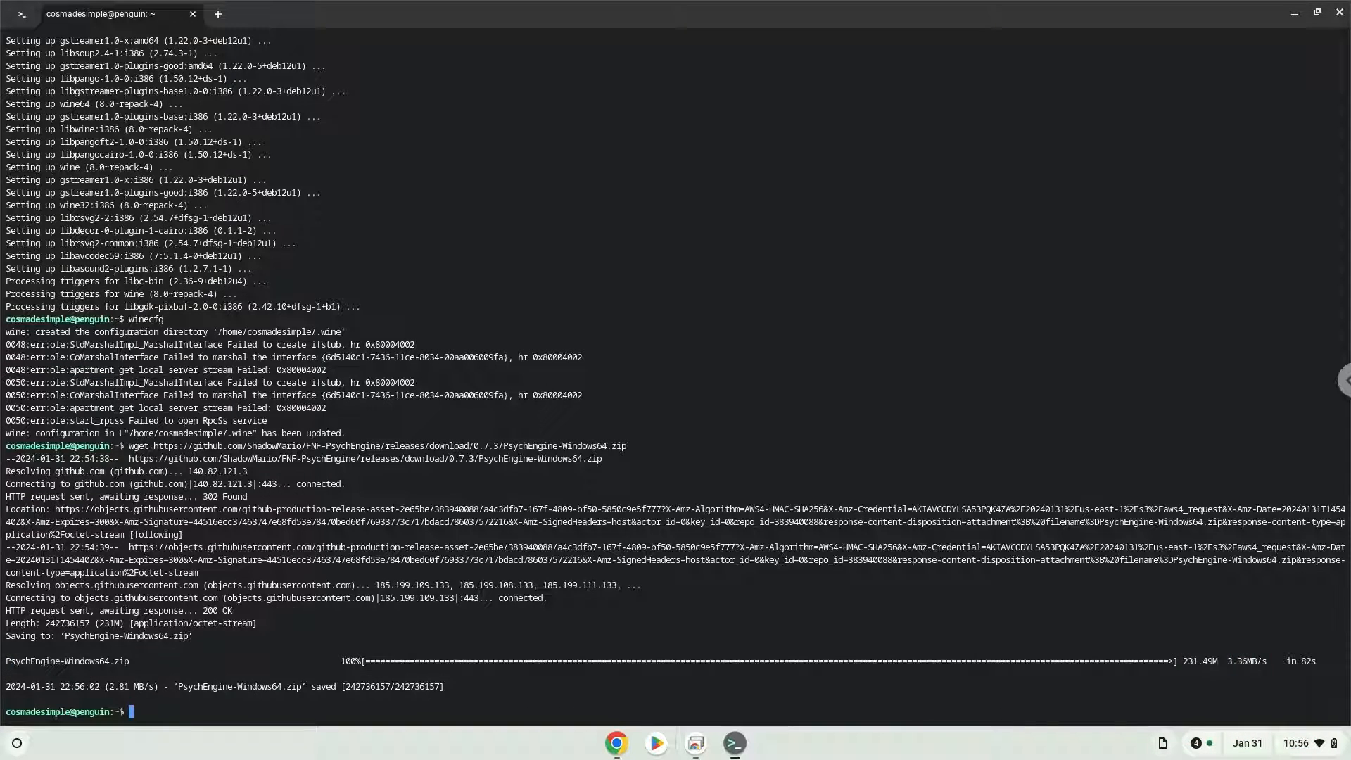
{"action": "mouse_move", "coordinate": [617, 721]}
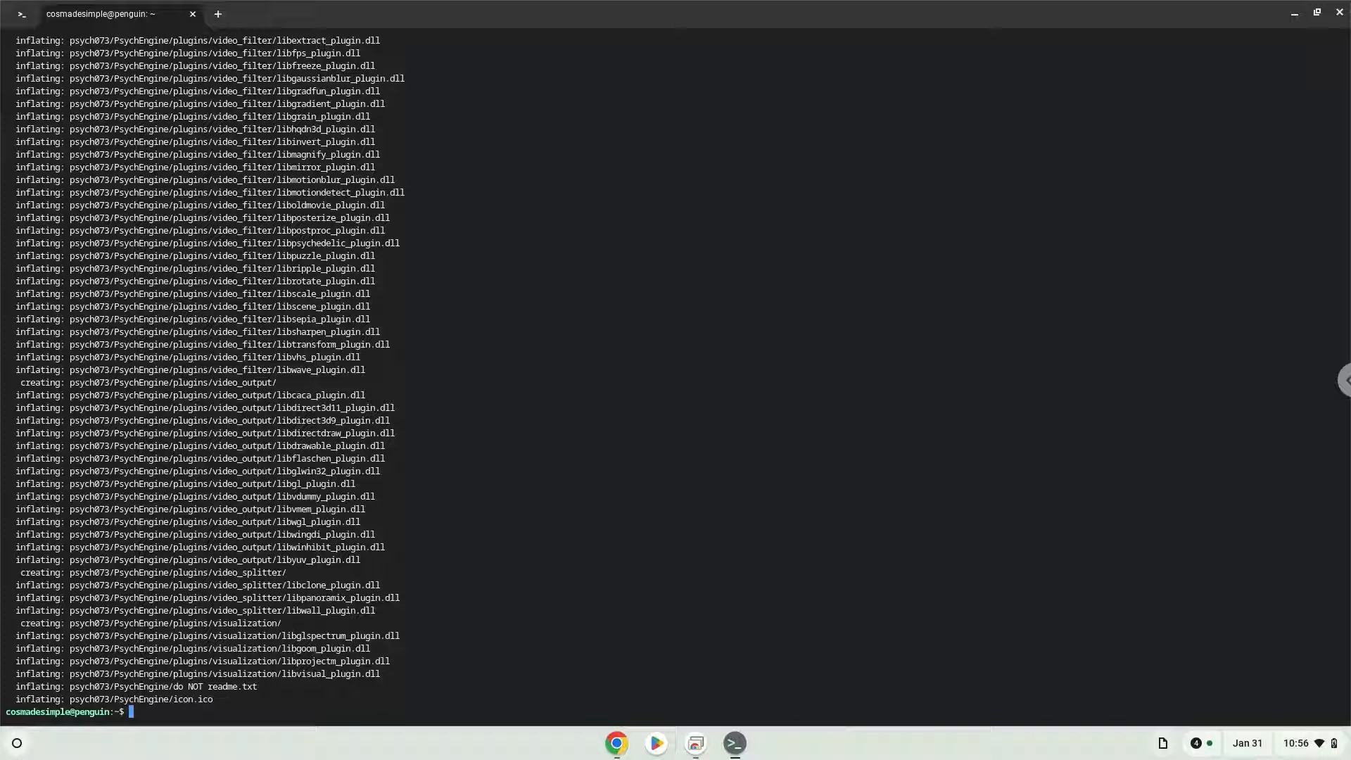
{"action": "mouse_move", "coordinate": [615, 743]}
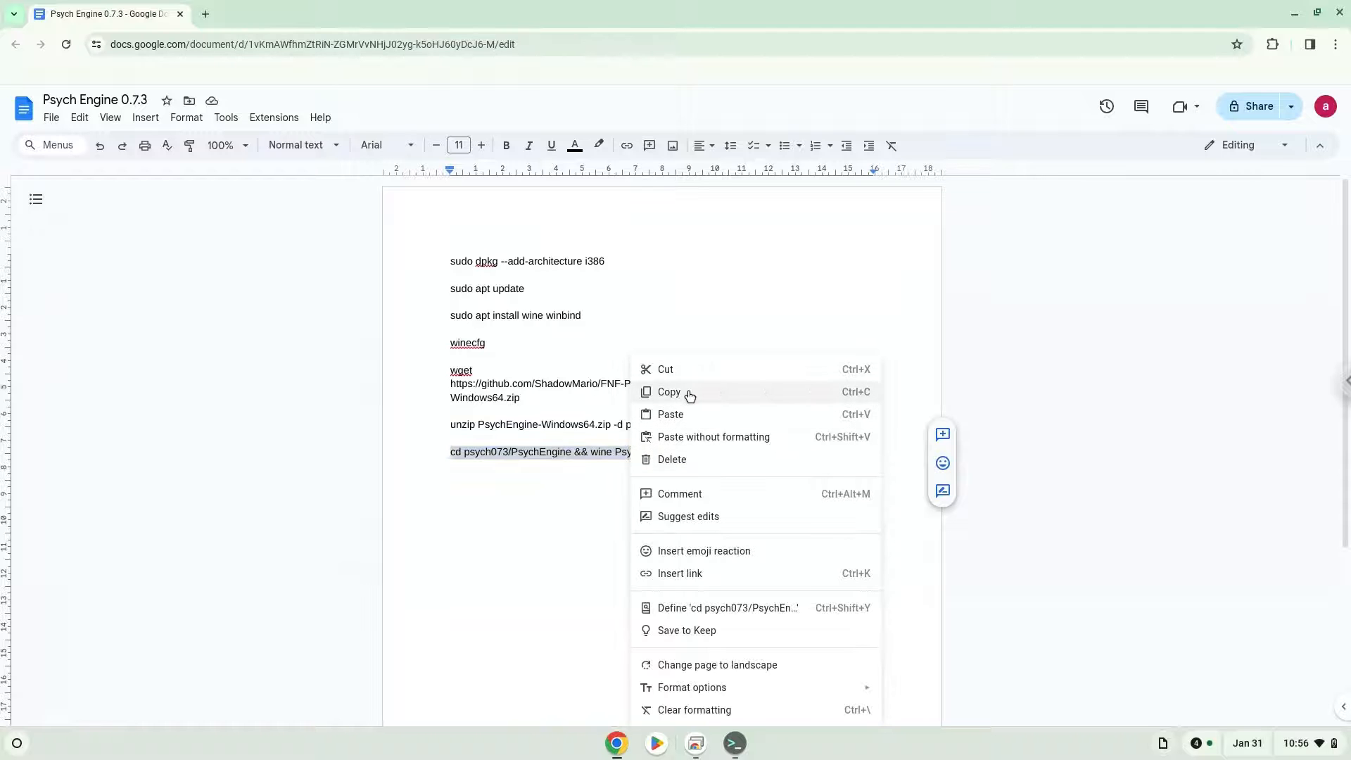
Run 'cd psych073/PsychEngine && wine PsychEngine.exe' in Terminal with Chrome minimized, launching the game.
{"action": "left_click", "coordinate": [733, 743]}
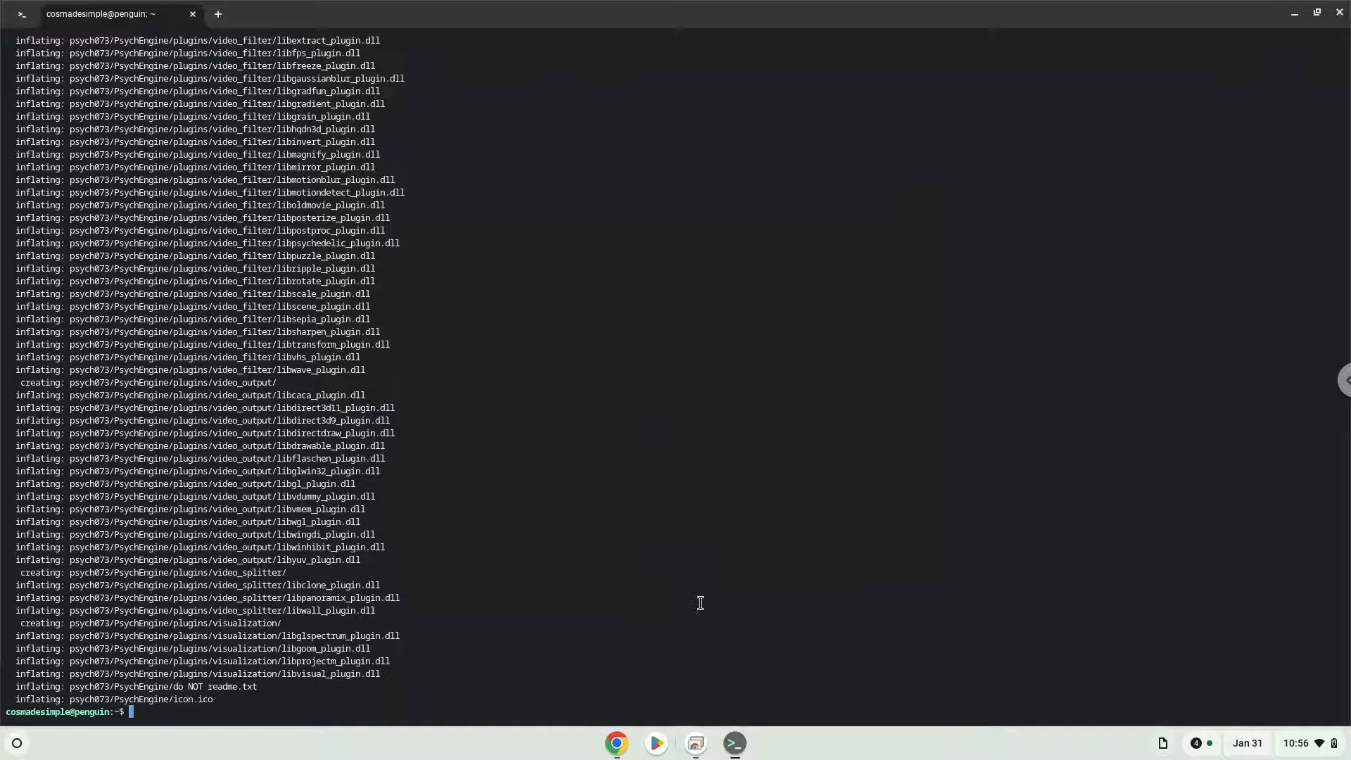
{"action": "type", "text": "cd psych073/PsychEngine && wine PsychEngine.exe fixedvblank_mode=0"}
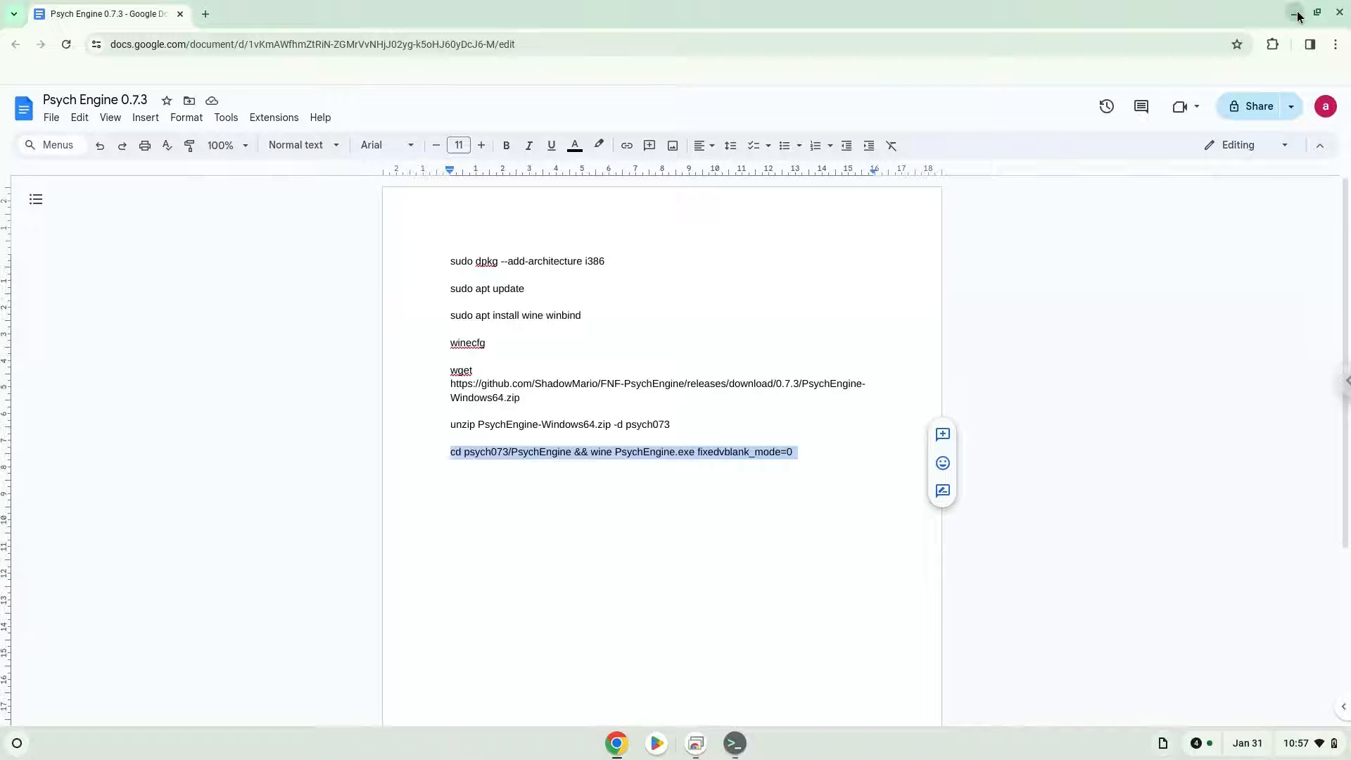
{"action": "left_click", "coordinate": [1338, 14]}
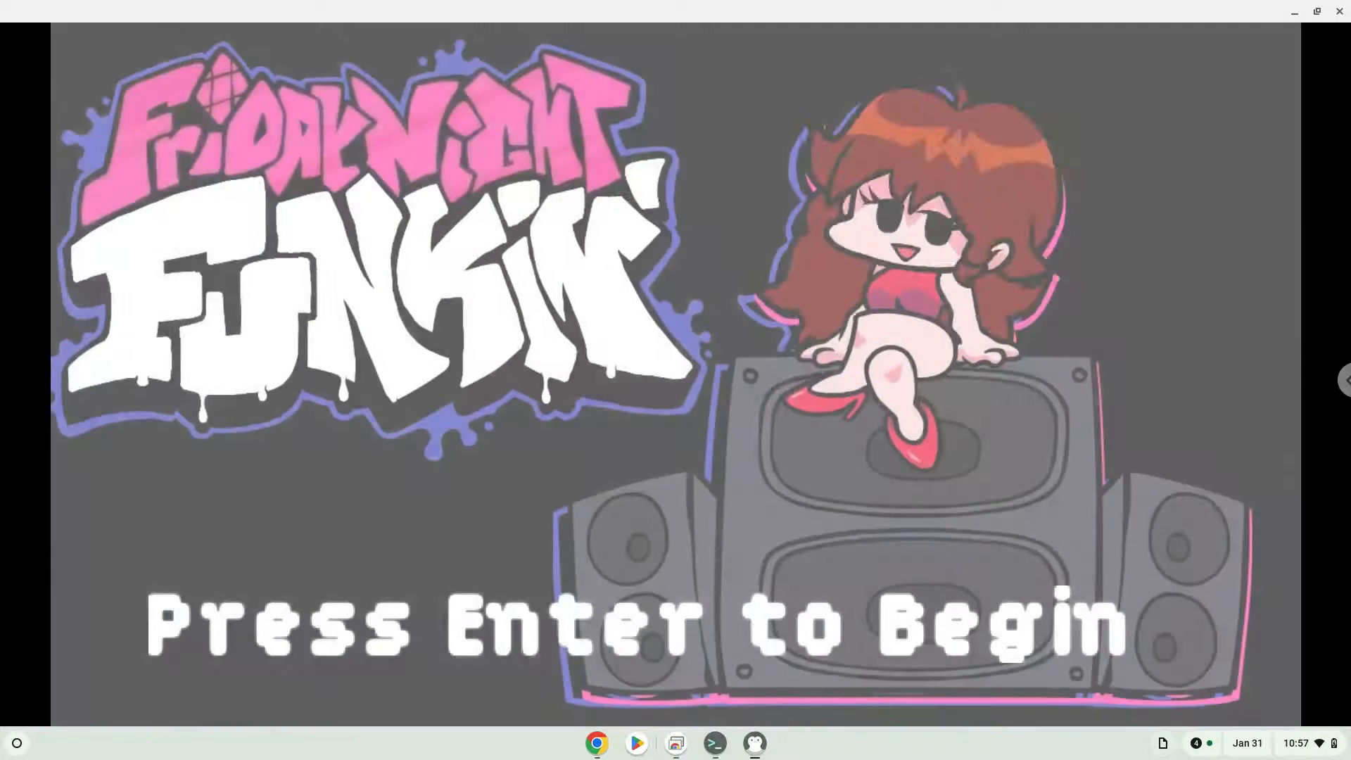
Continue past the Friday Night Funkin' title screen to the Psych Engine main menu.
{"action": "key", "text": "enter"}
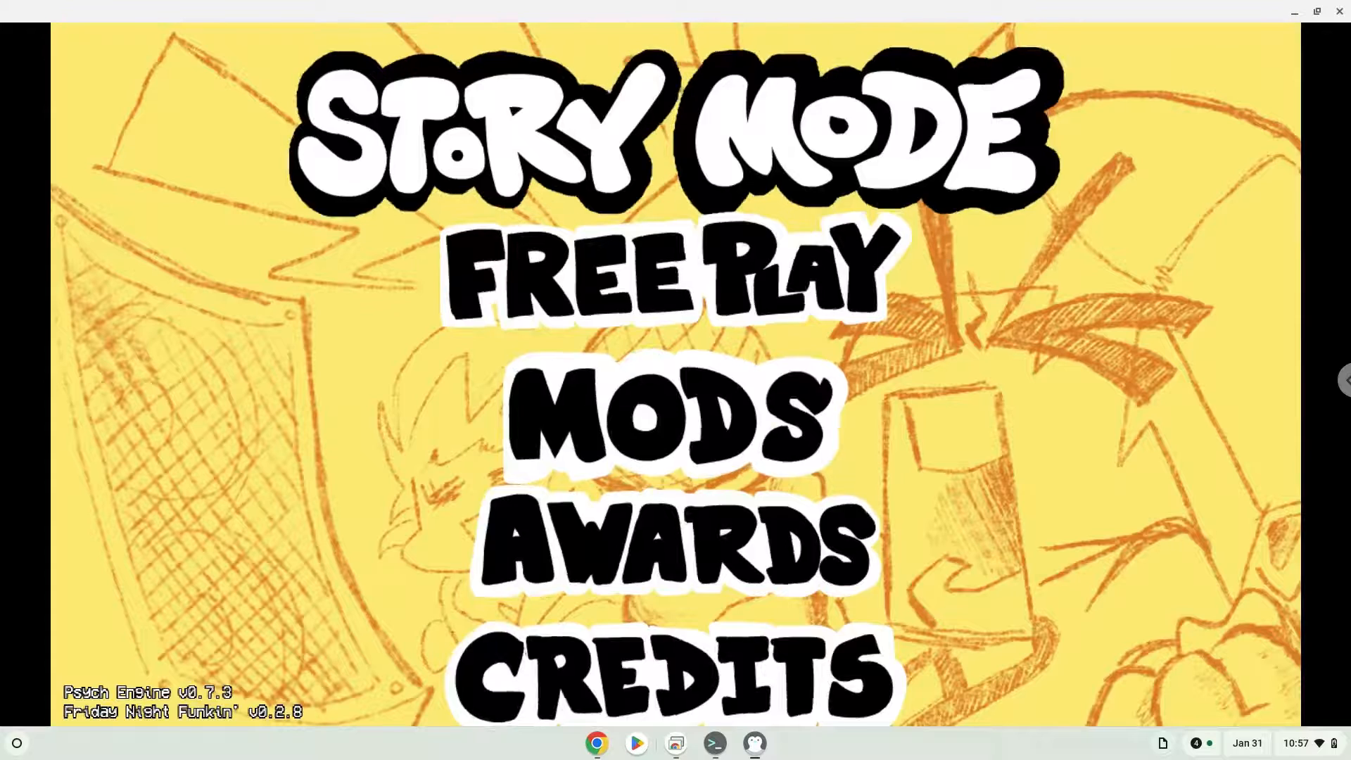